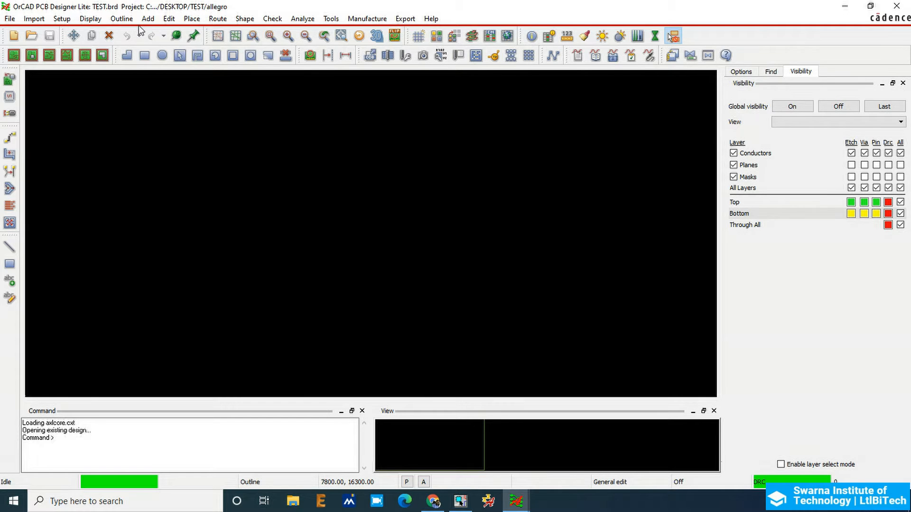
Step: Turn on all enhanced display modes in Design Parameters and apply them
{"action": "left_click", "coordinate": [62, 18]}
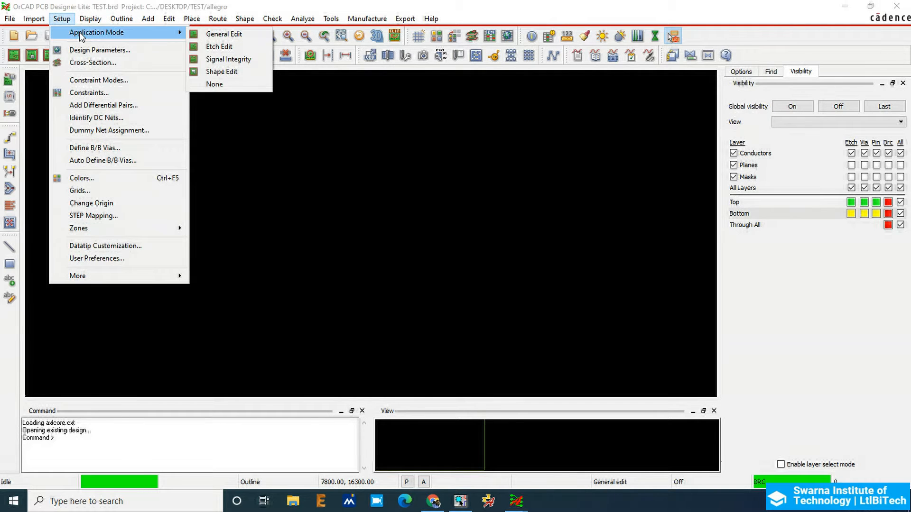
{"action": "left_click", "coordinate": [100, 50]}
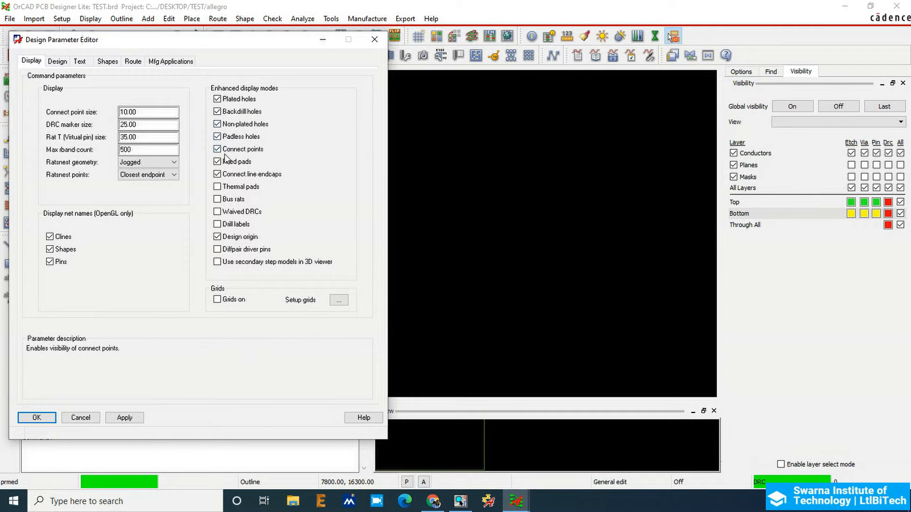
{"action": "left_click", "coordinate": [217, 186]}
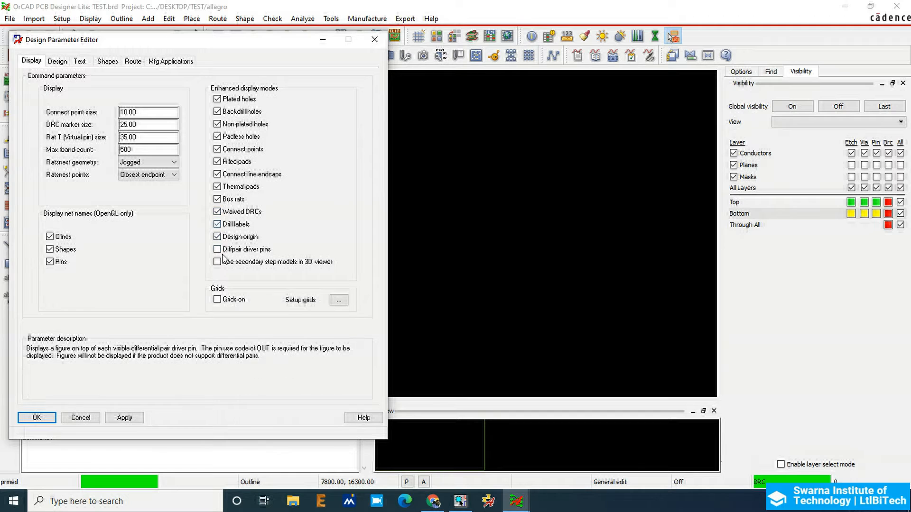
{"action": "left_click", "coordinate": [217, 262]}
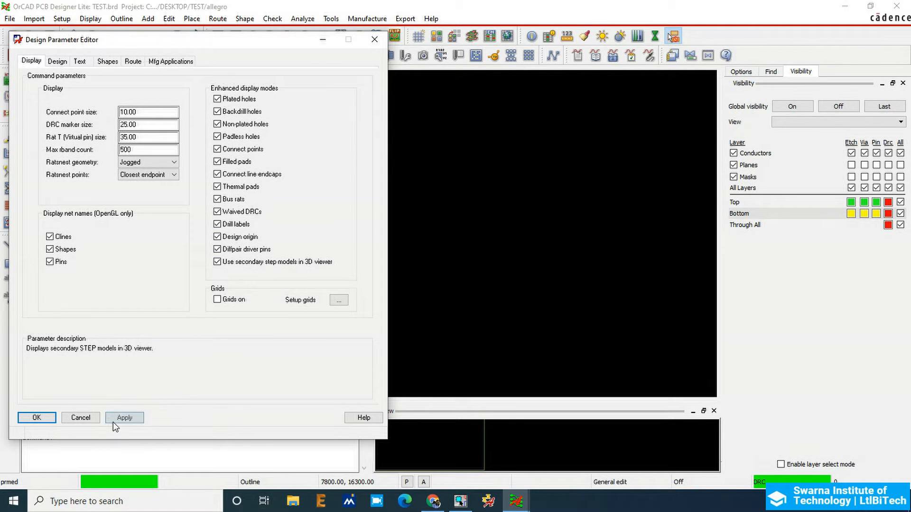
{"action": "left_click", "coordinate": [57, 61]}
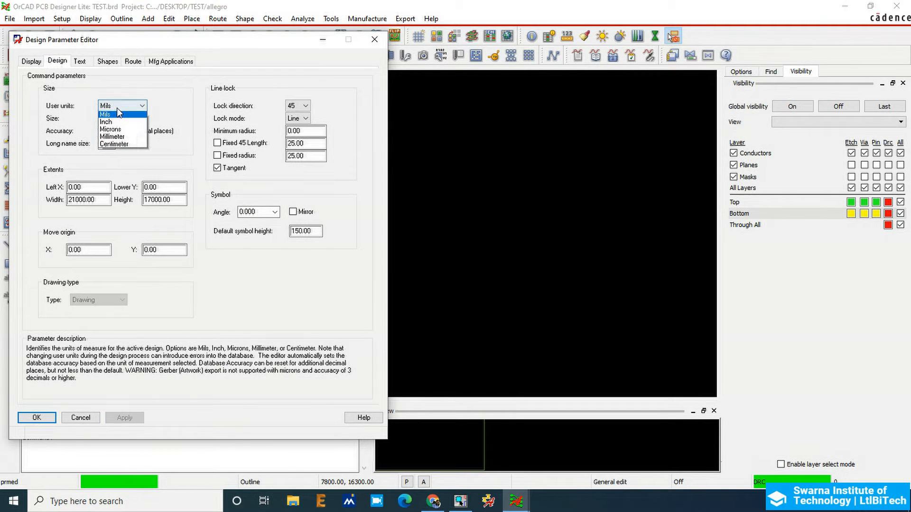
Step: Switch the design user units to millimeters, accepting the rounding warning
{"action": "left_click", "coordinate": [112, 137]}
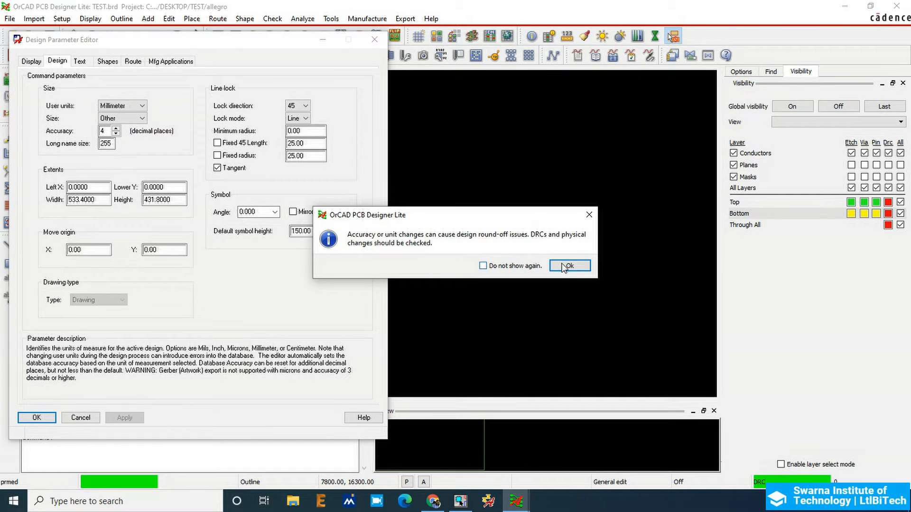
{"action": "left_click", "coordinate": [568, 266]}
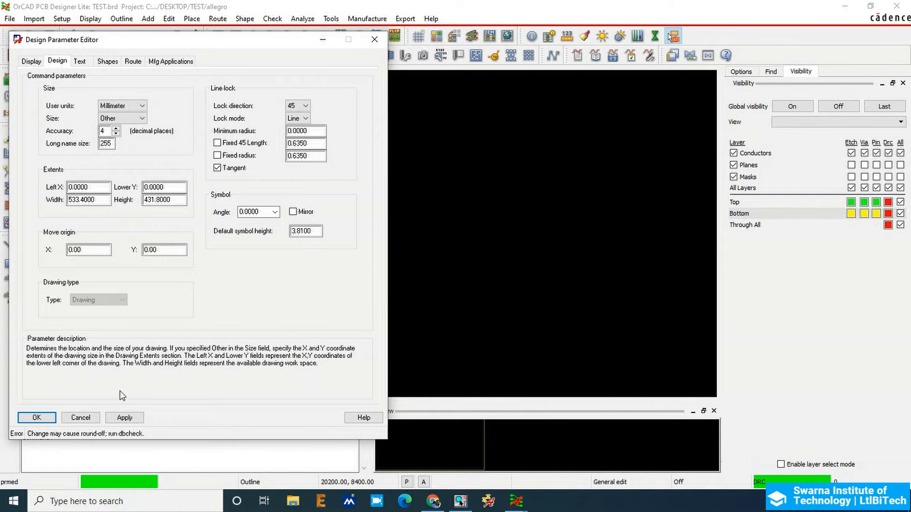
{"action": "left_click", "coordinate": [124, 417]}
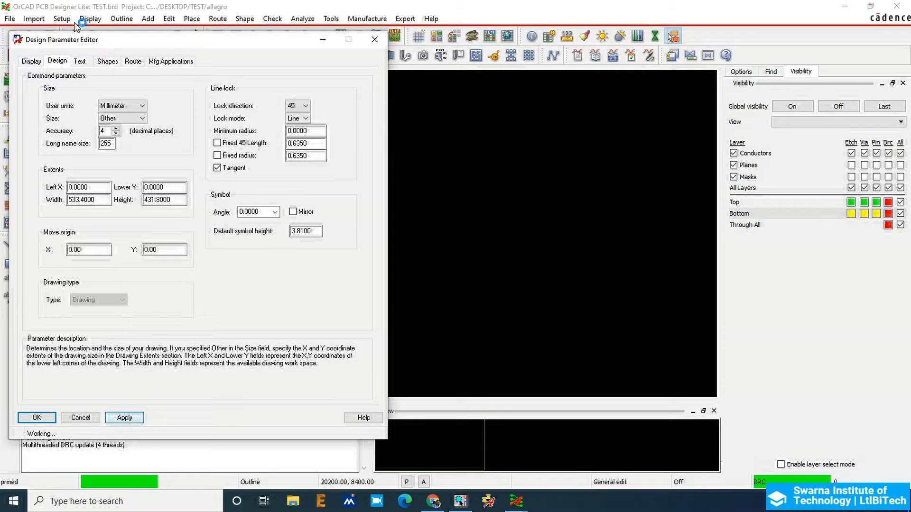
{"action": "left_click", "coordinate": [30, 61]}
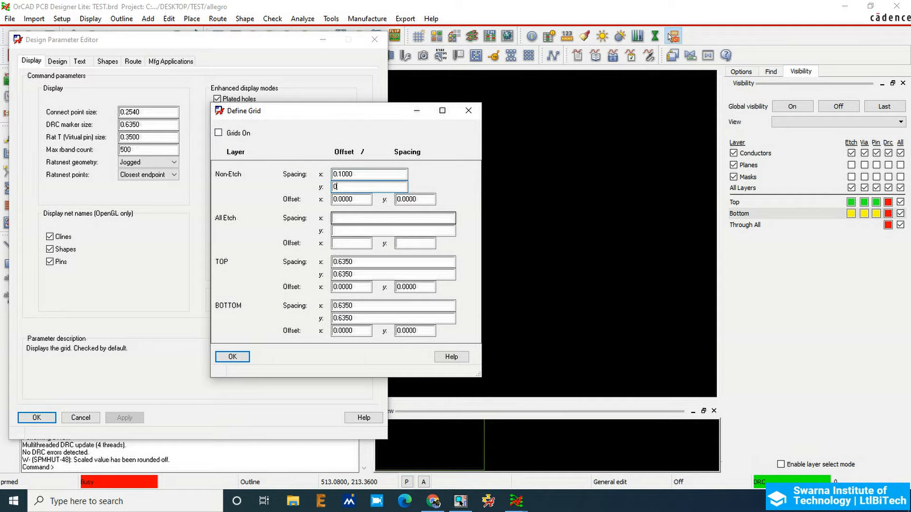
Step: Set 0.1 grid spacing for non-etch, all etch, top and bottom layers, and confirm
{"action": "type", "text": "0.1000"}
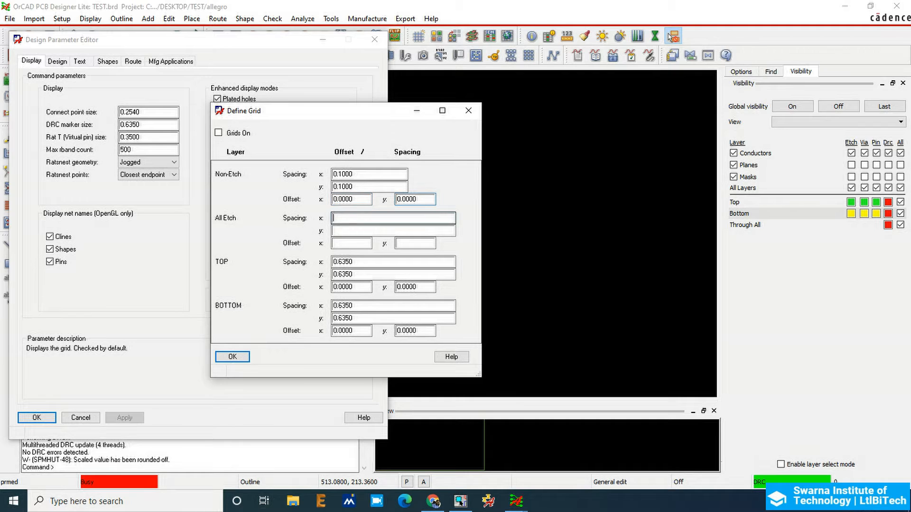
{"action": "type", "text": "0.1"}
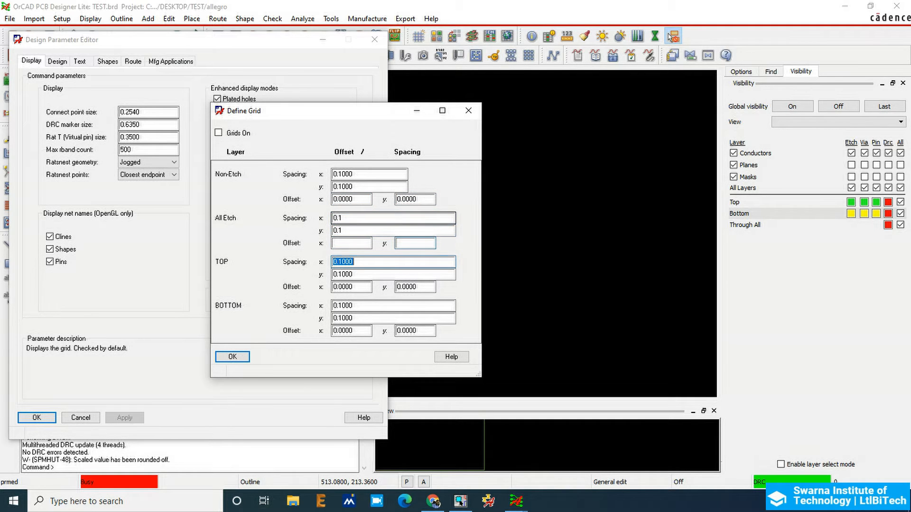
{"action": "left_click", "coordinate": [231, 356]}
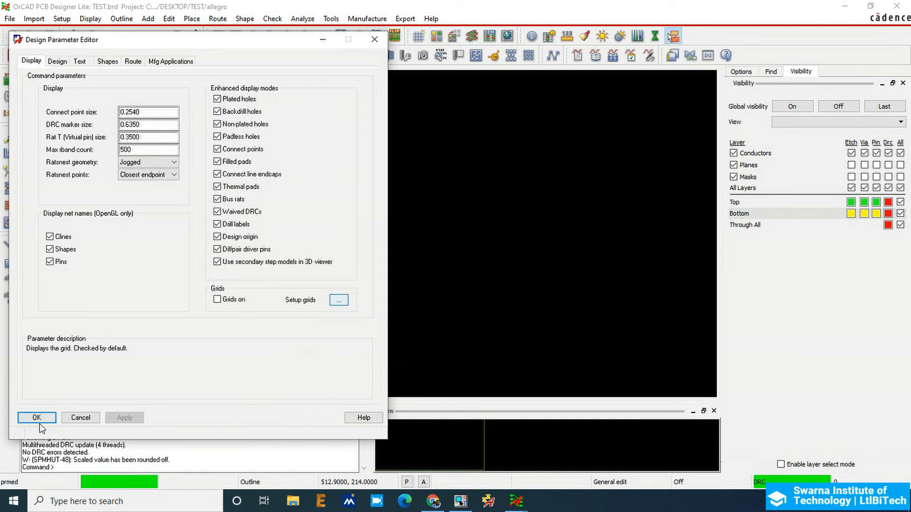
{"action": "left_click", "coordinate": [36, 418]}
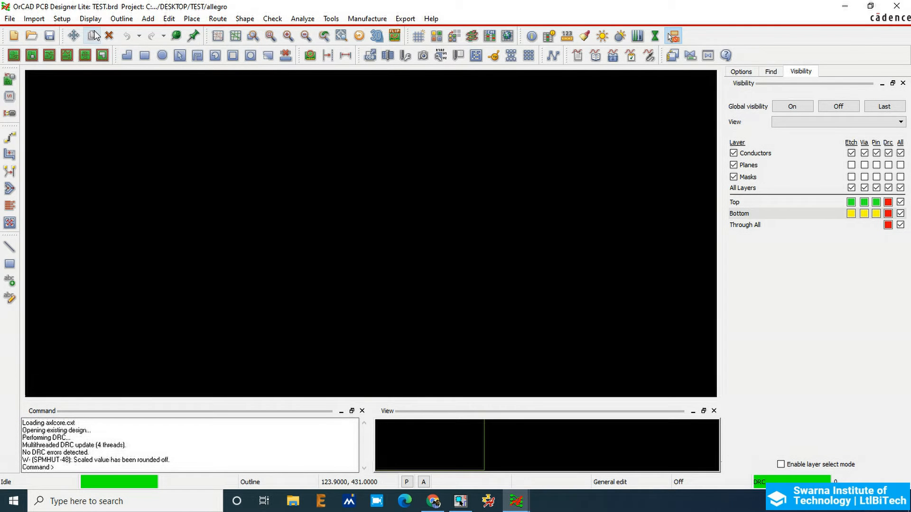
Step: Reopen Design Parameters from the Setup menu
{"action": "left_click", "coordinate": [62, 18]}
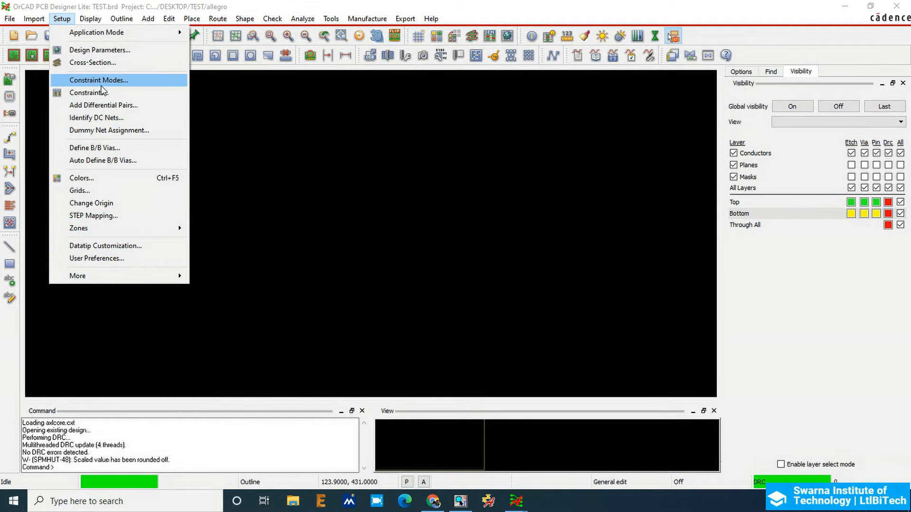
{"action": "left_click", "coordinate": [99, 50]}
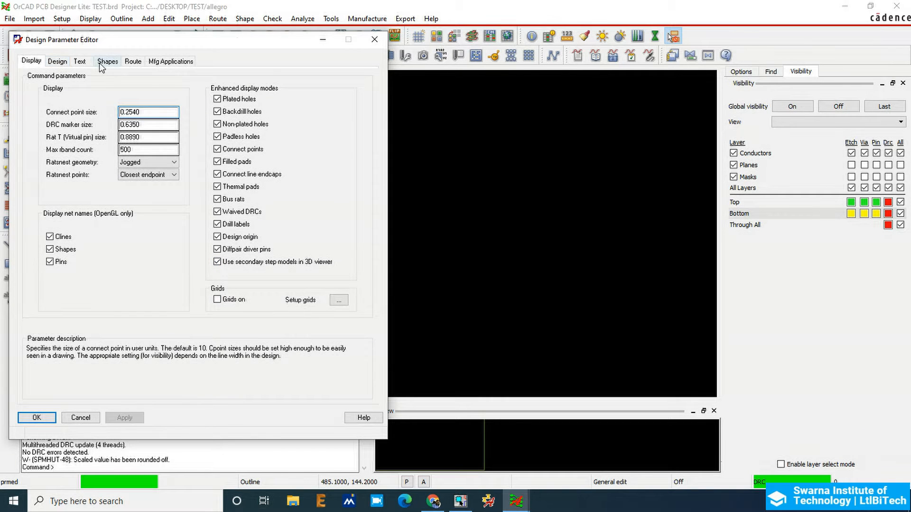
{"action": "left_click", "coordinate": [62, 18]}
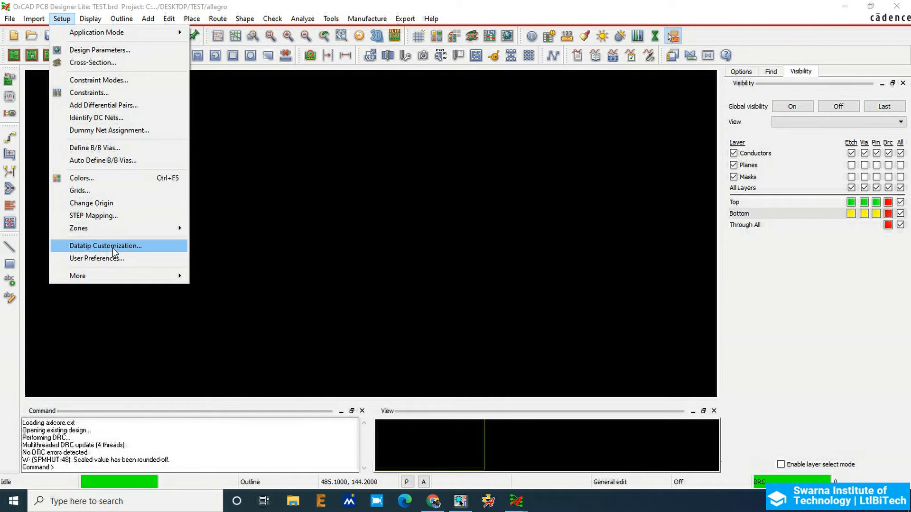
Step: Set the padstack library path (padpath) to the Test/Footprints folder
{"action": "left_click", "coordinate": [96, 258]}
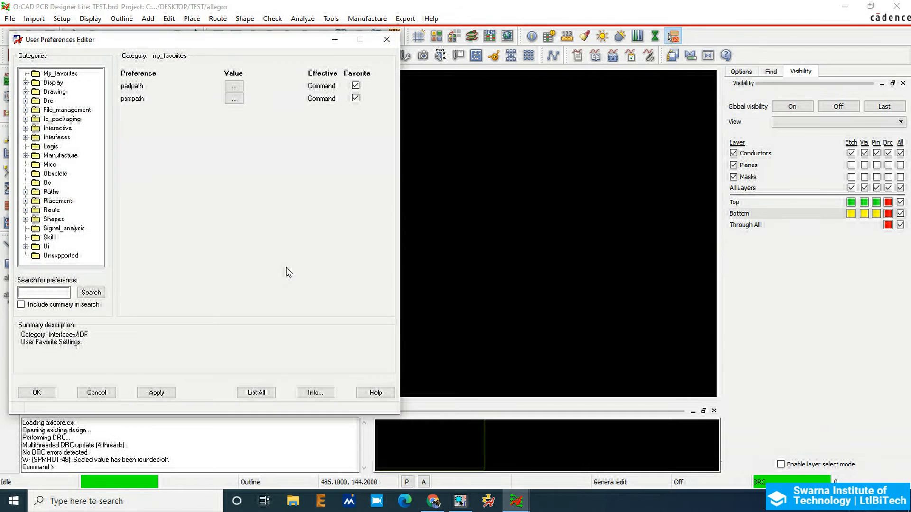
{"action": "left_click", "coordinate": [234, 86]}
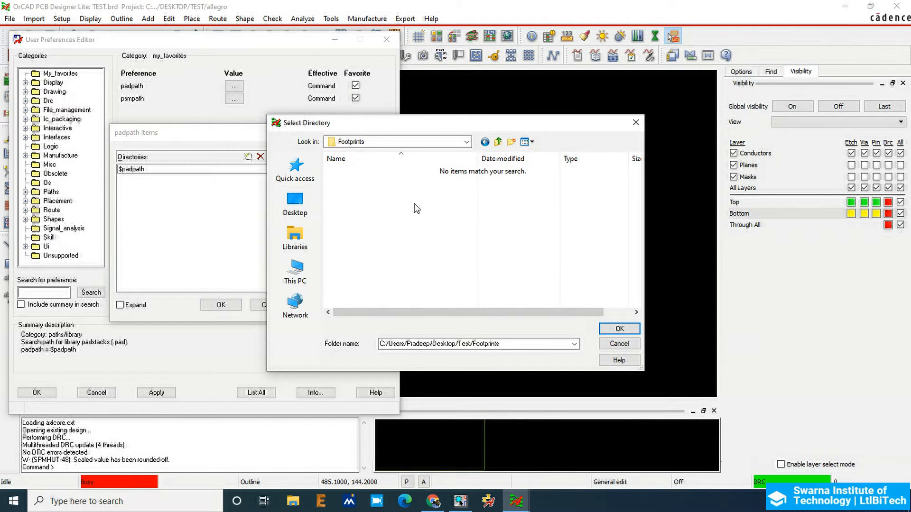
{"action": "left_click", "coordinate": [618, 329]}
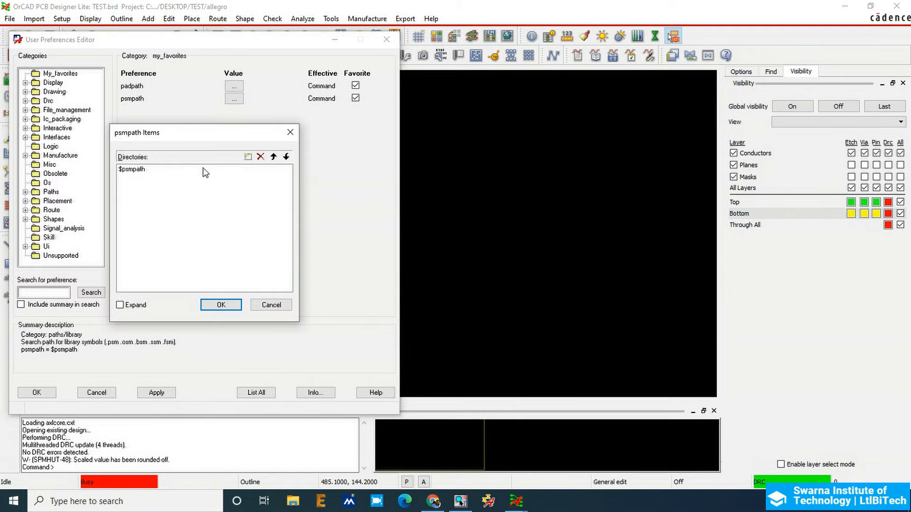
Step: Add Test/Footprints as the symbol path (psmpath) and save the preferences
{"action": "left_click", "coordinate": [248, 157]}
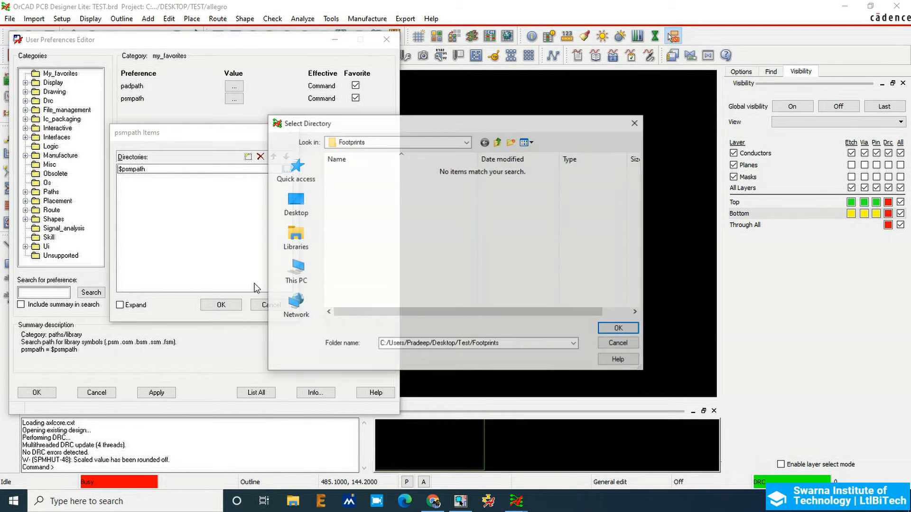
{"action": "left_click", "coordinate": [617, 328]}
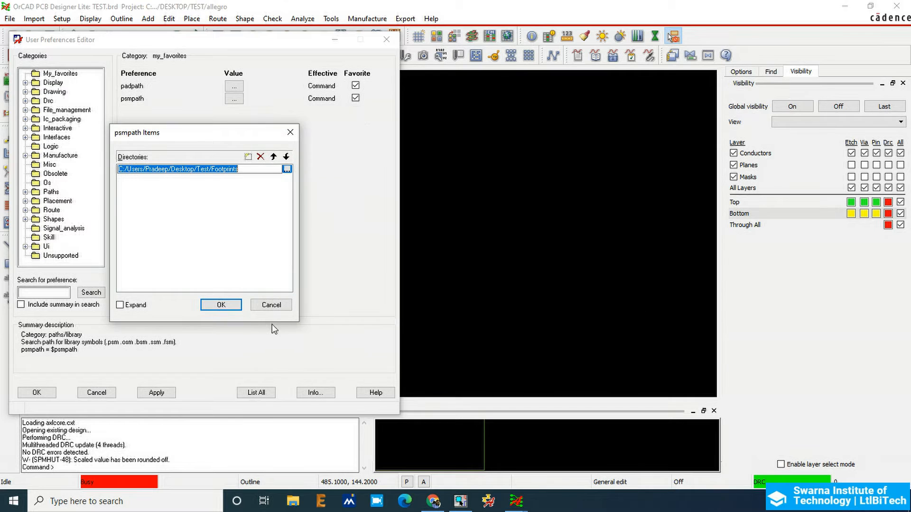
{"action": "left_click", "coordinate": [221, 305]}
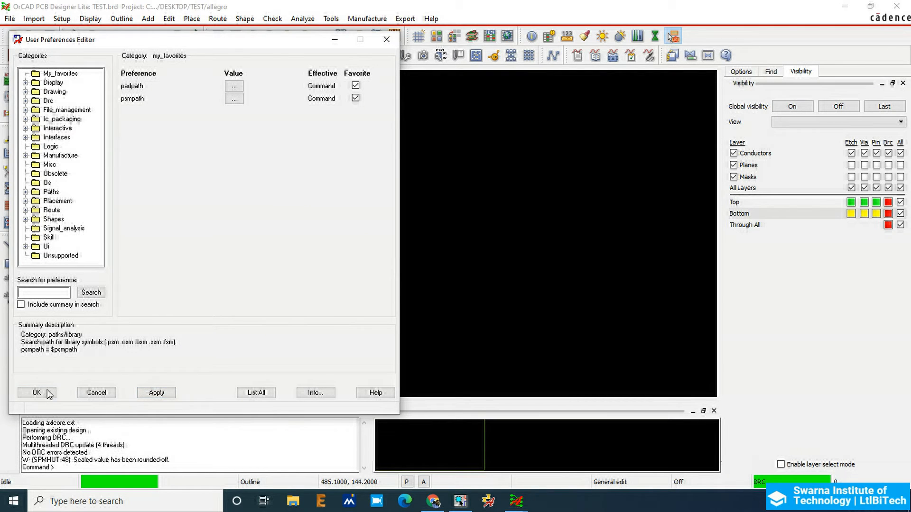
{"action": "left_click", "coordinate": [33, 393]}
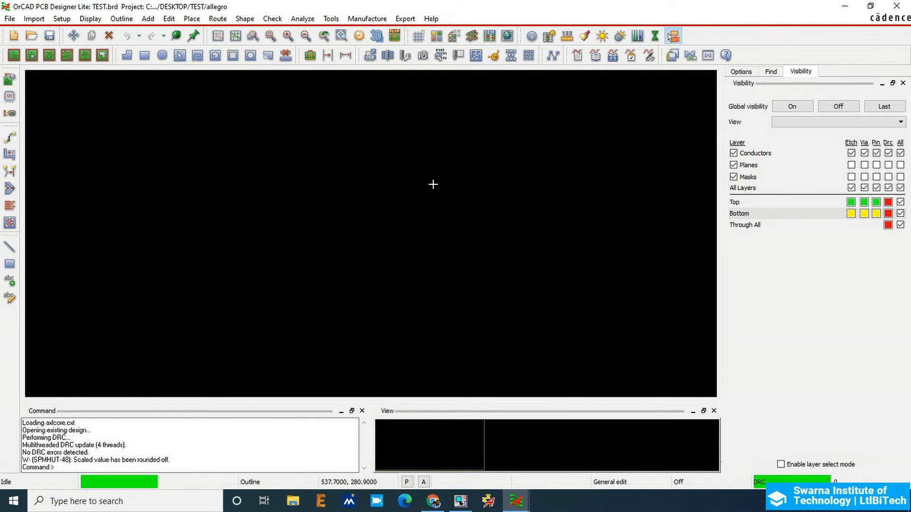
{"action": "mouse_move", "coordinate": [376, 173]}
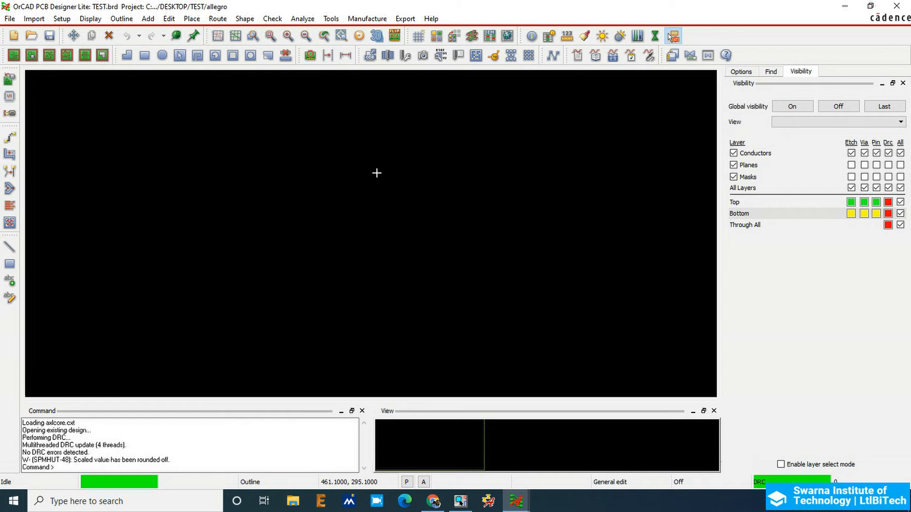
Step: Manually place R1 mid-board and J1 to its right, then select C1
{"action": "left_click", "coordinate": [191, 19]}
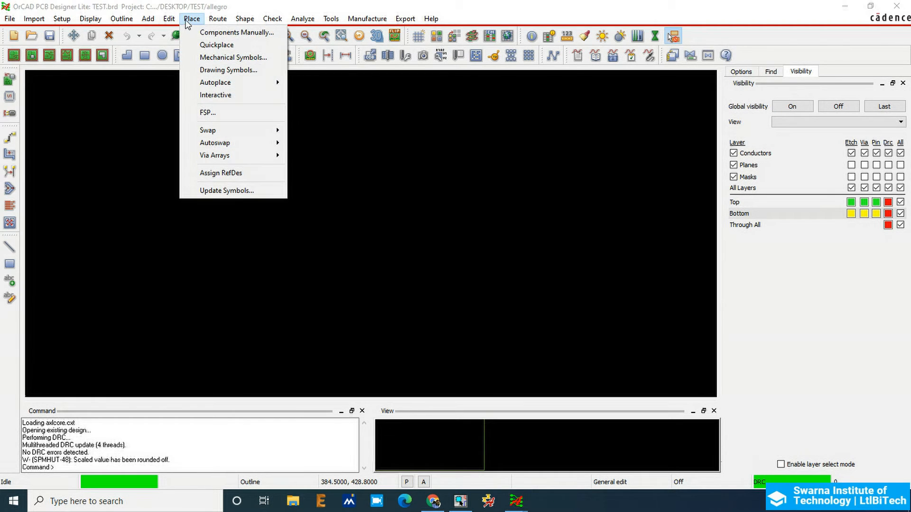
{"action": "mouse_move", "coordinate": [233, 56]}
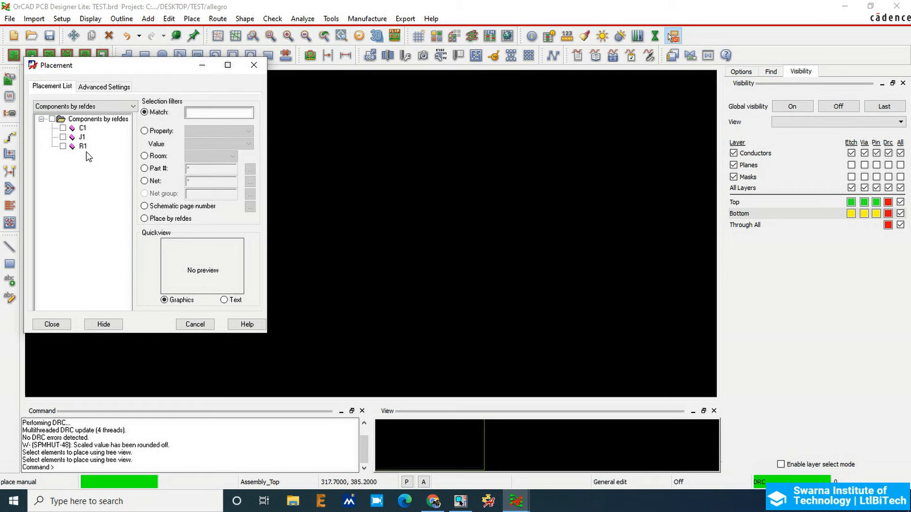
{"action": "left_click", "coordinate": [63, 146]}
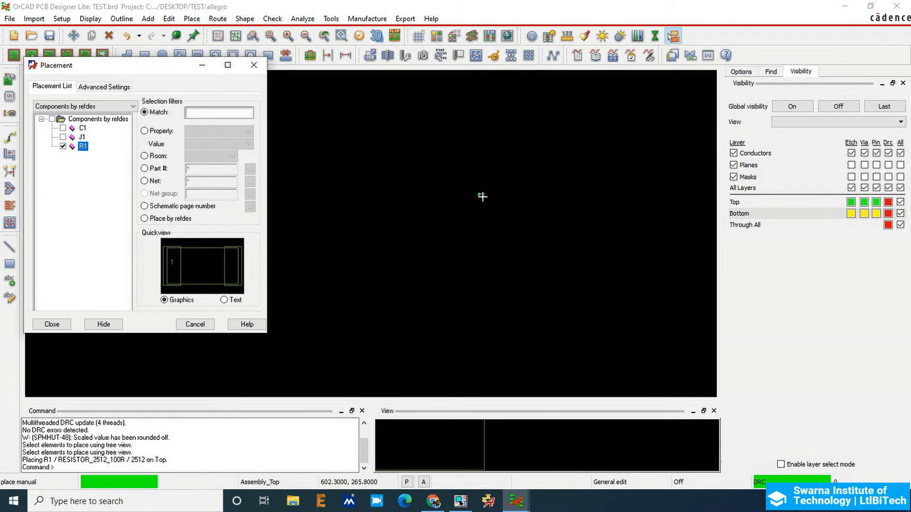
{"action": "left_click", "coordinate": [365, 240]}
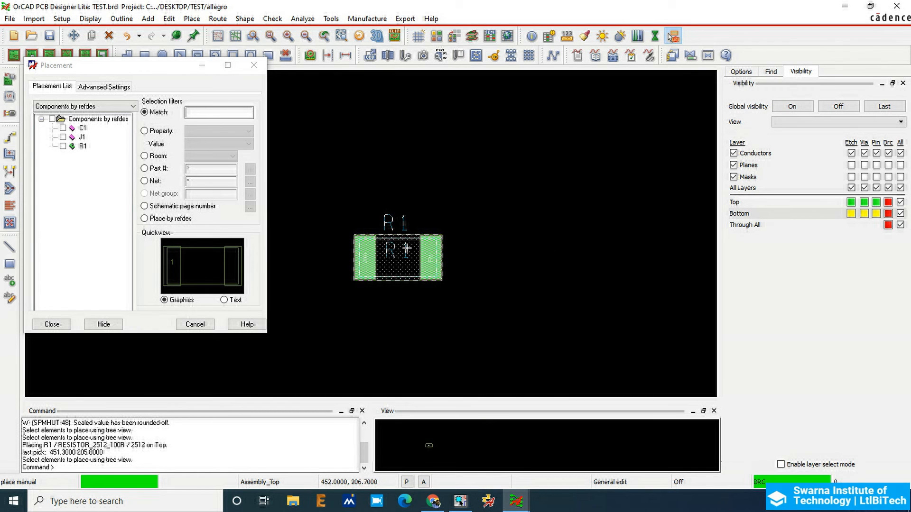
{"action": "left_click", "coordinate": [83, 146]}
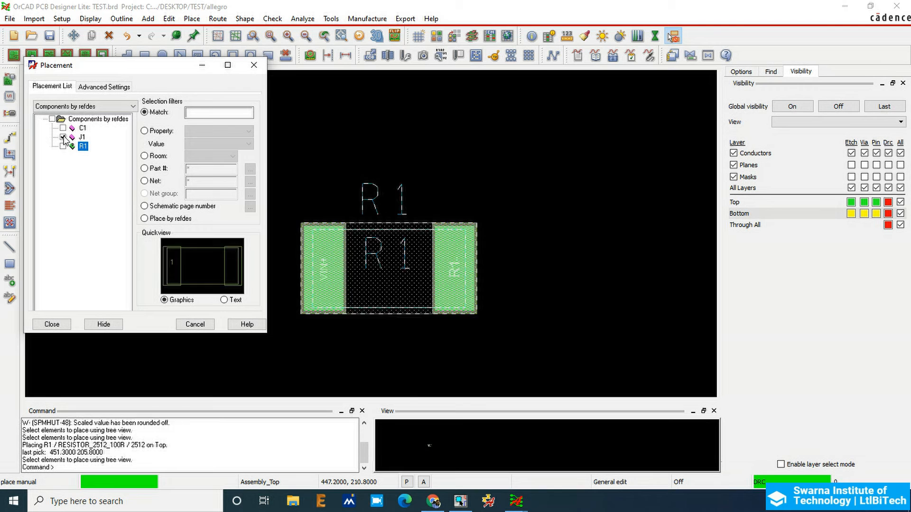
{"action": "left_click", "coordinate": [82, 137]}
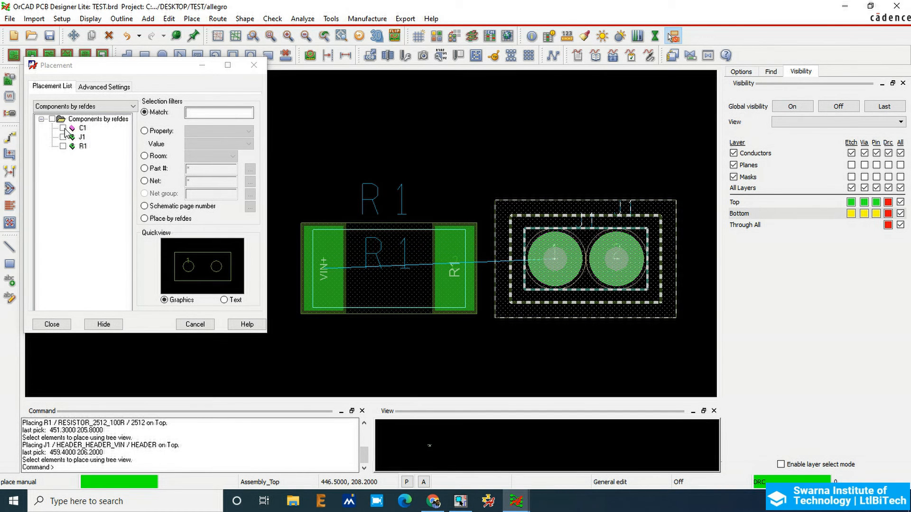
{"action": "left_click", "coordinate": [63, 127]}
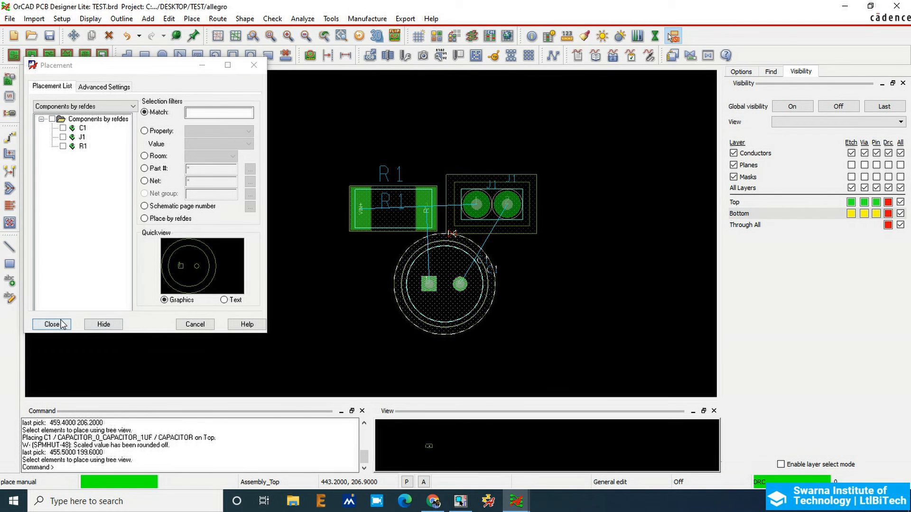
Step: Close the Placement window and shift C1 slightly left below R1 and J1
{"action": "left_click", "coordinate": [51, 324]}
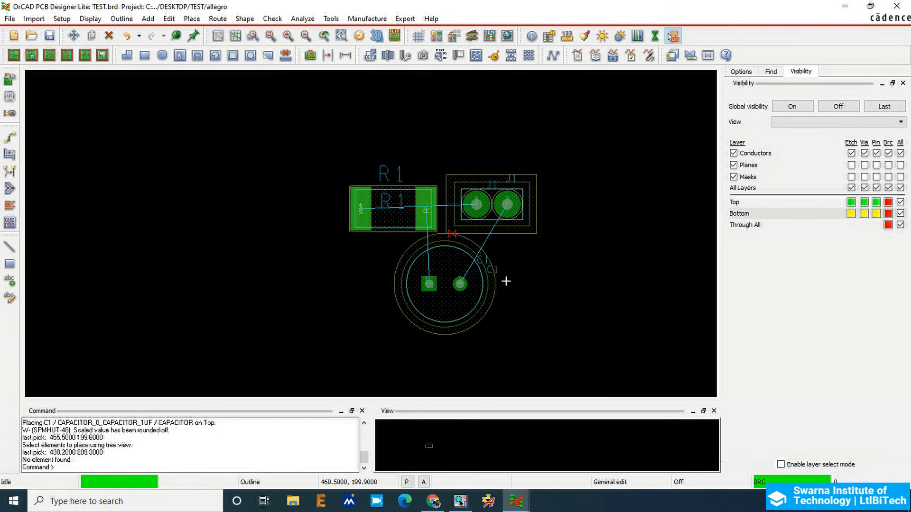
{"action": "left_click", "coordinate": [428, 284]}
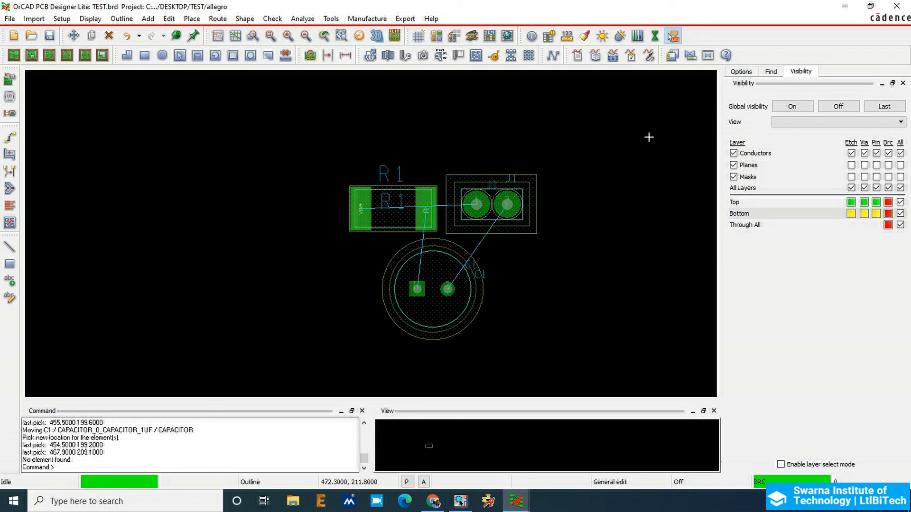
{"action": "mouse_move", "coordinate": [630, 135]}
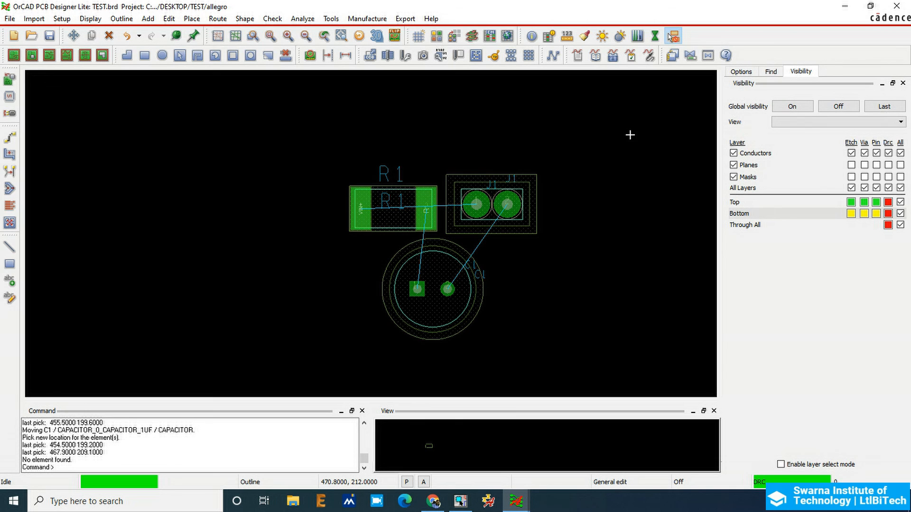